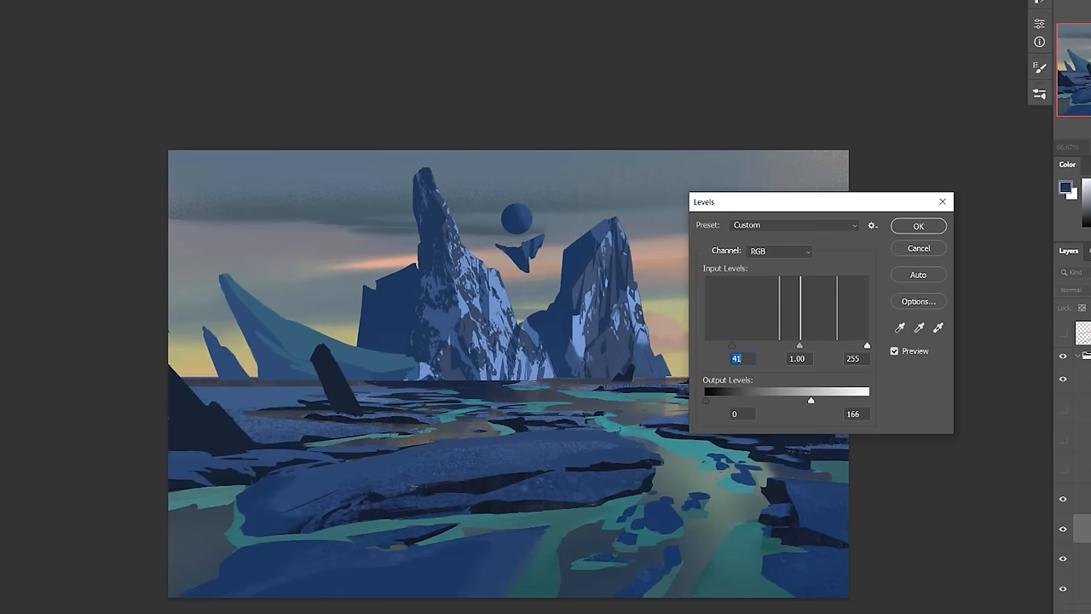
# - Confirm the Levels adjustment (input black 41, output white 166), darkening the painting
pyautogui.click(917, 225)
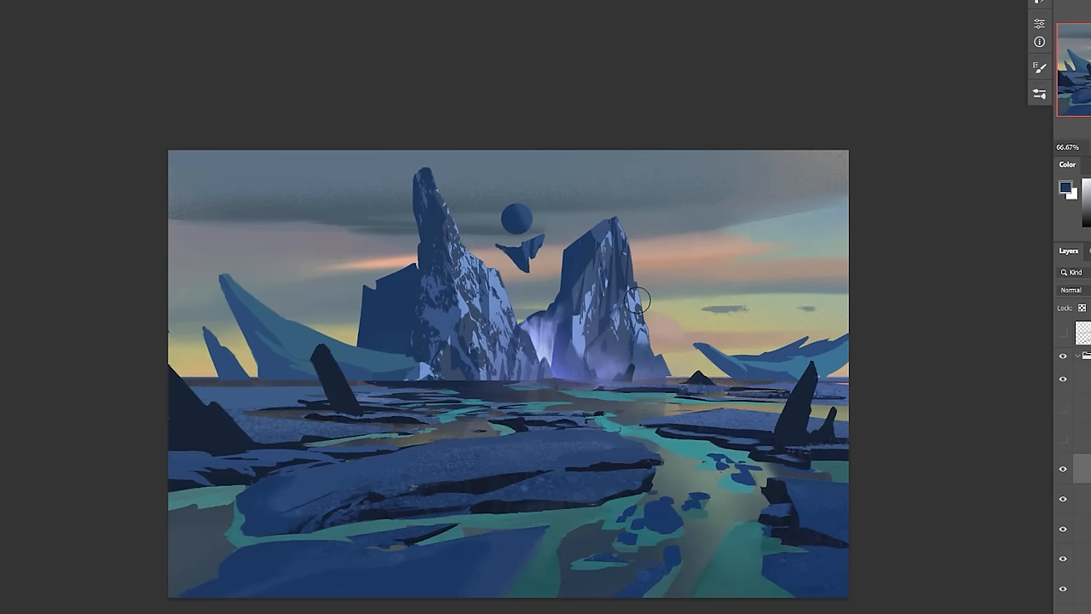